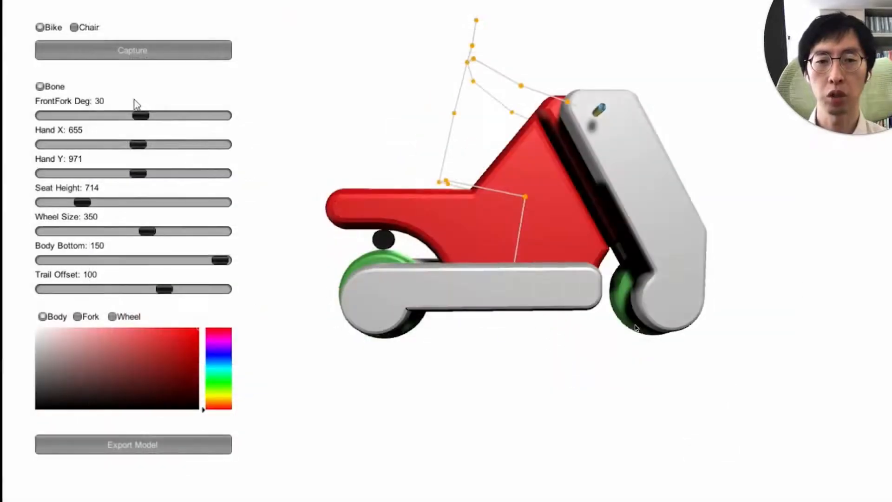
Advance past the Drop-stitch Fabric slide to the Shooting & Customizing slide.
drag(140, 115, 40, 115)
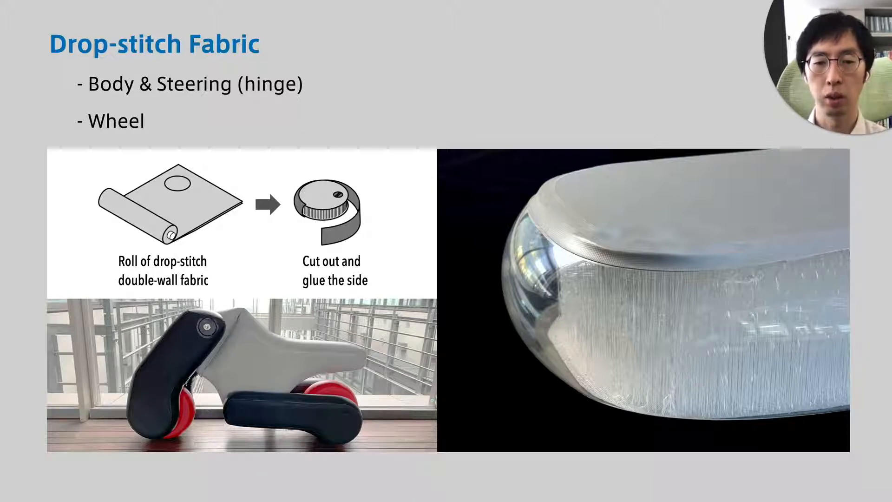
key(Right)
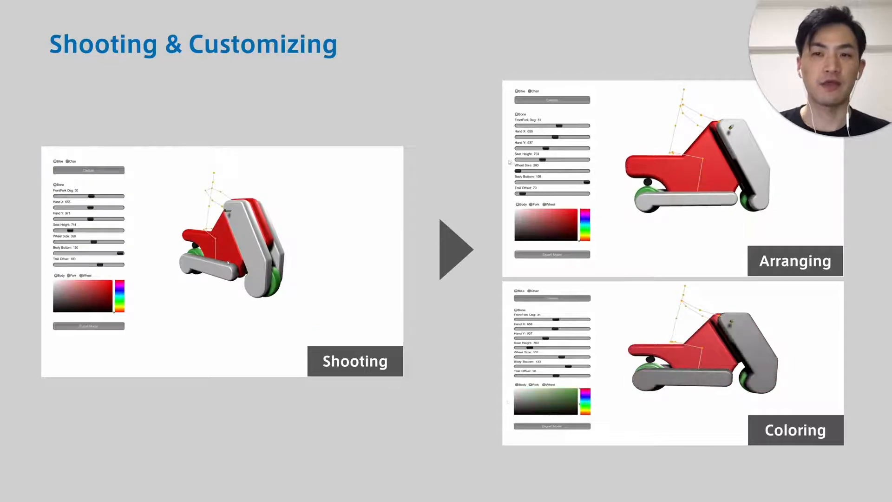